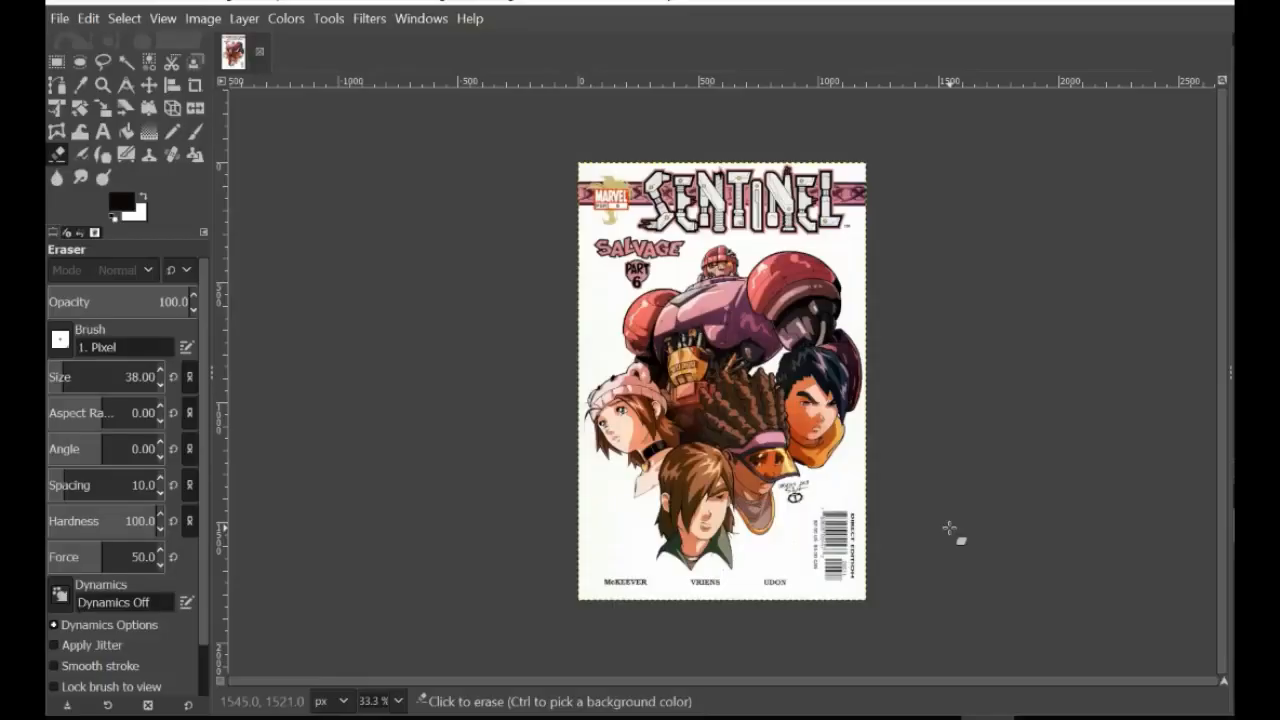
pyautogui.moveTo(1180, 490)
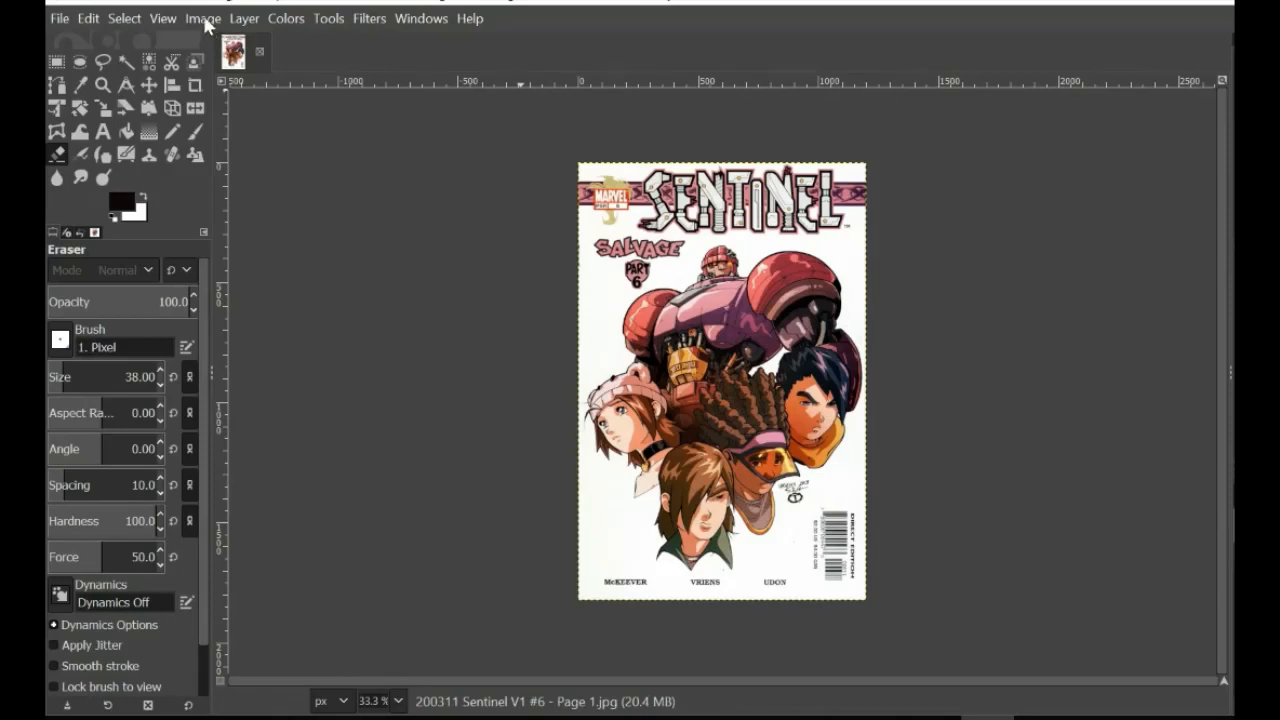
# Step: Bring up GIMP's Image menu of whole-image operations
pyautogui.click(202, 18)
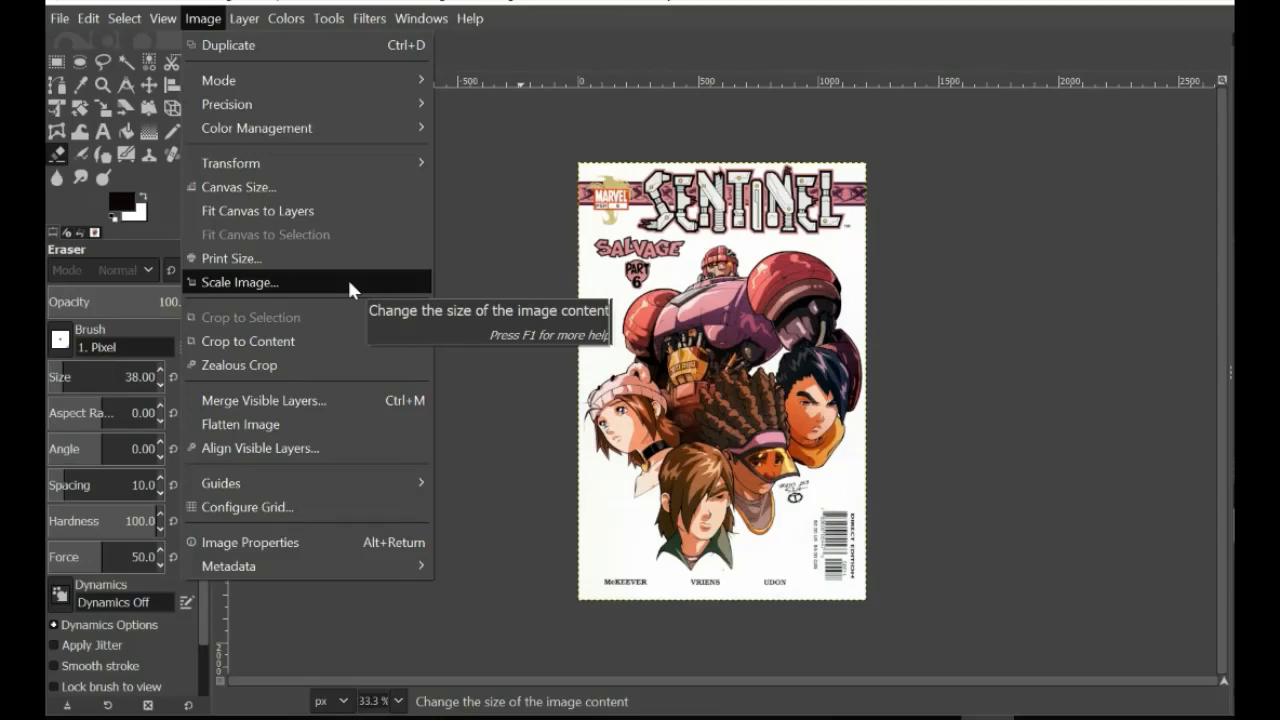
# Step: Check the cover's Scale Image settings, 1200 × 1824 px at 144 ppi, and dismiss them unchanged
pyautogui.click(238, 282)
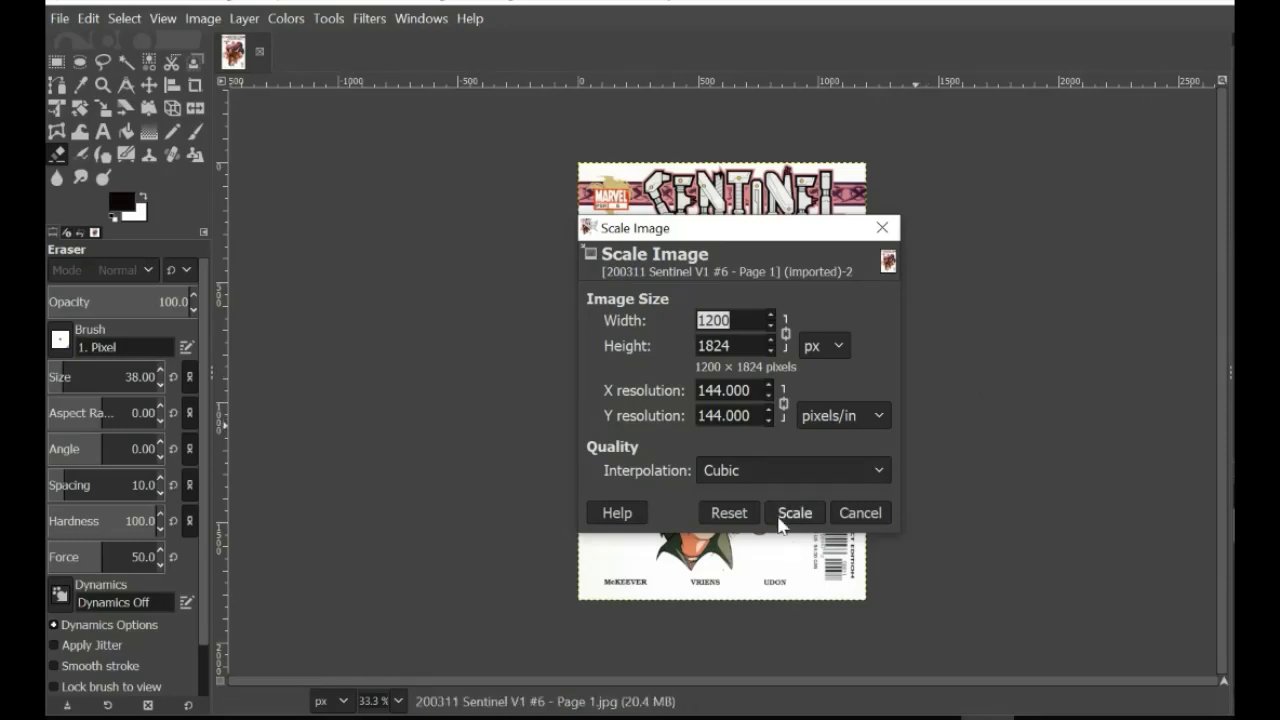
pyautogui.click(794, 512)
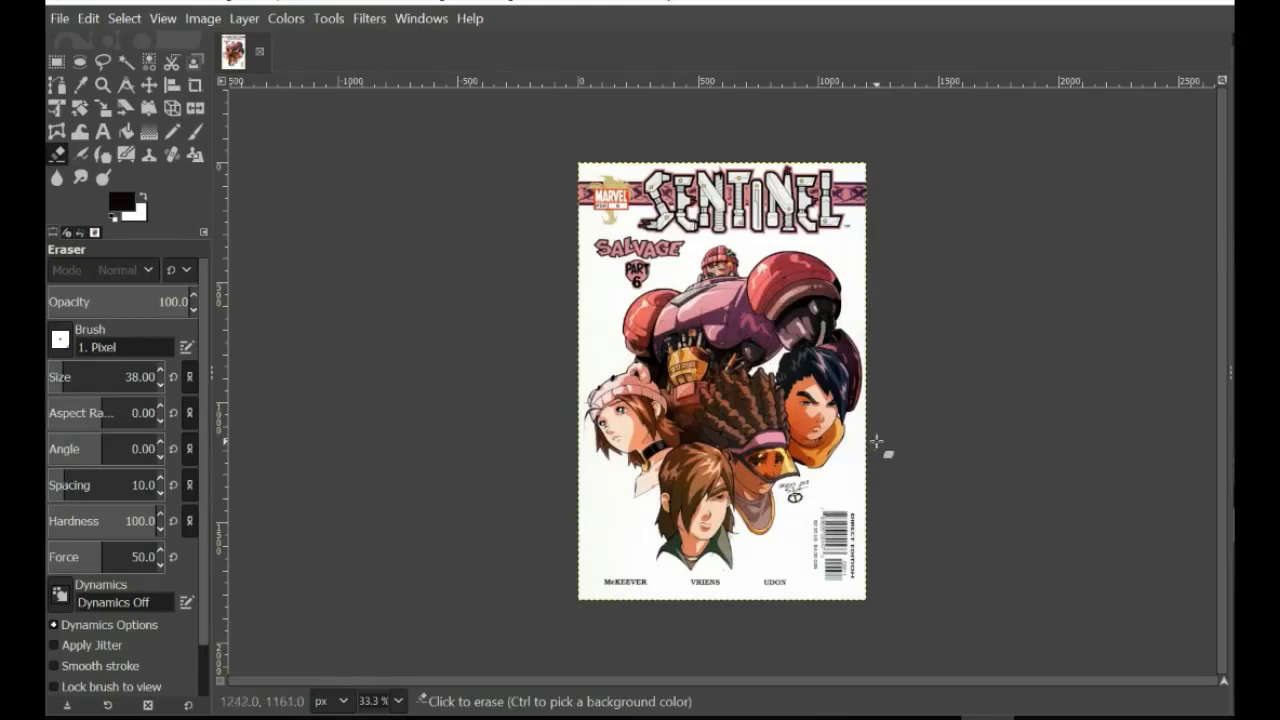